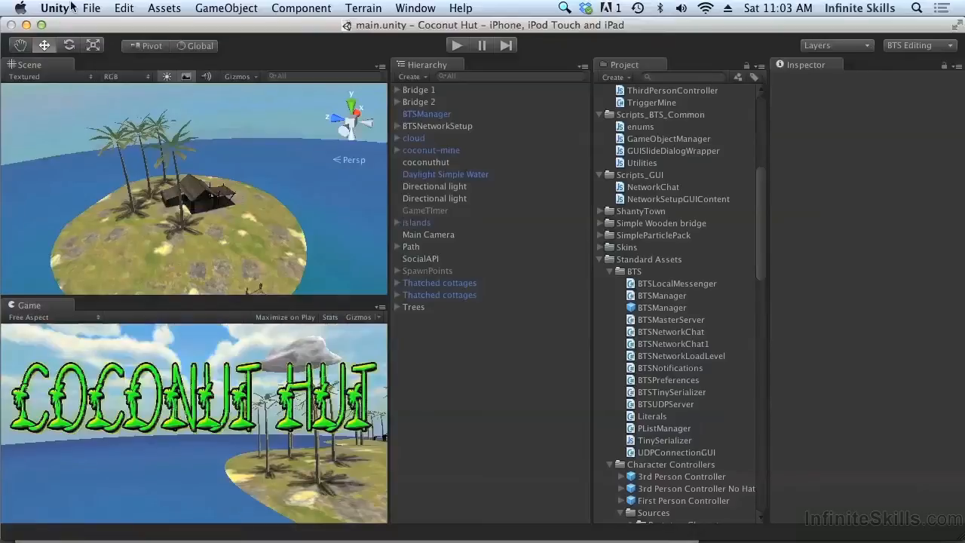
# Create a C# script named StandaloneServer in the CoconutHut folder and select it.
pyautogui.scroll(-3)
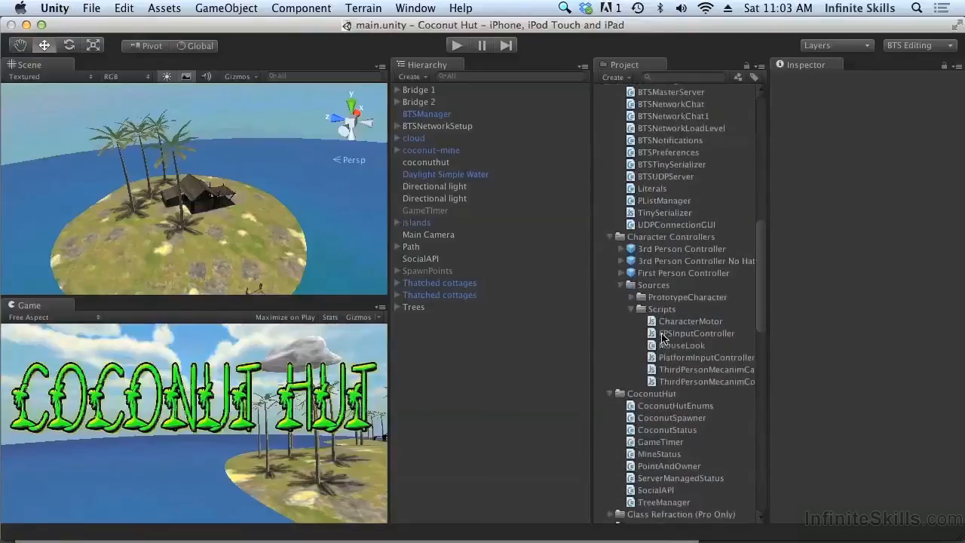
pyautogui.rightClick(679, 332)
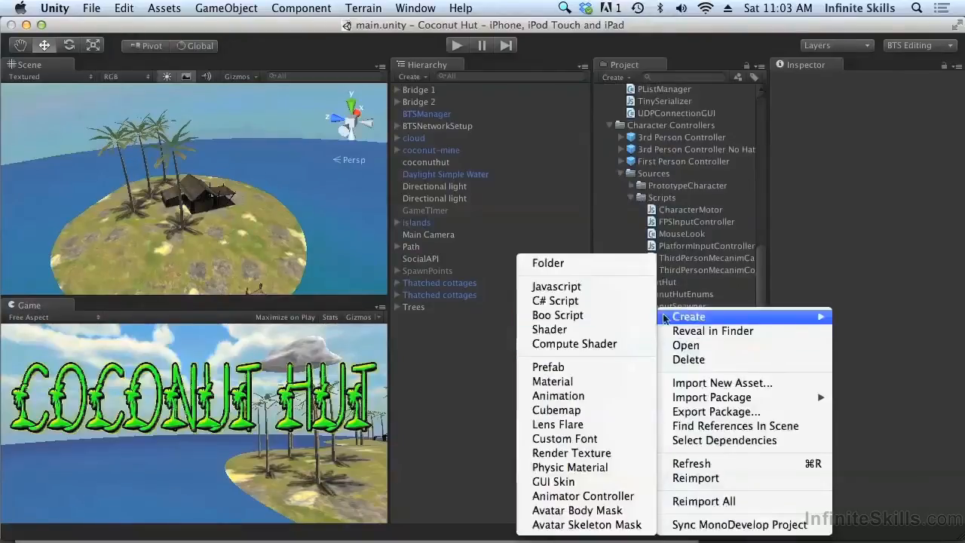
pyautogui.click(555, 300)
pyautogui.write('StandaloneServer')
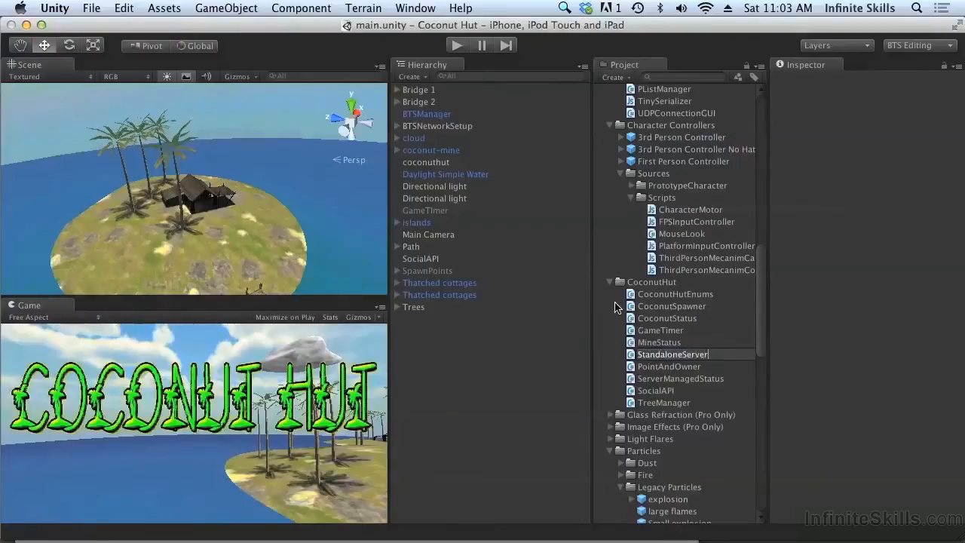
pyautogui.click(659, 342)
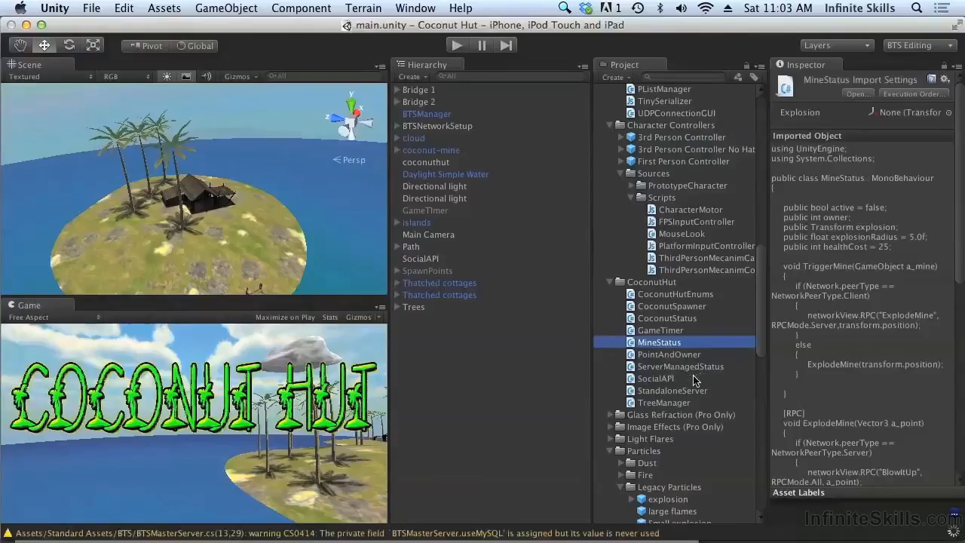
pyautogui.click(672, 389)
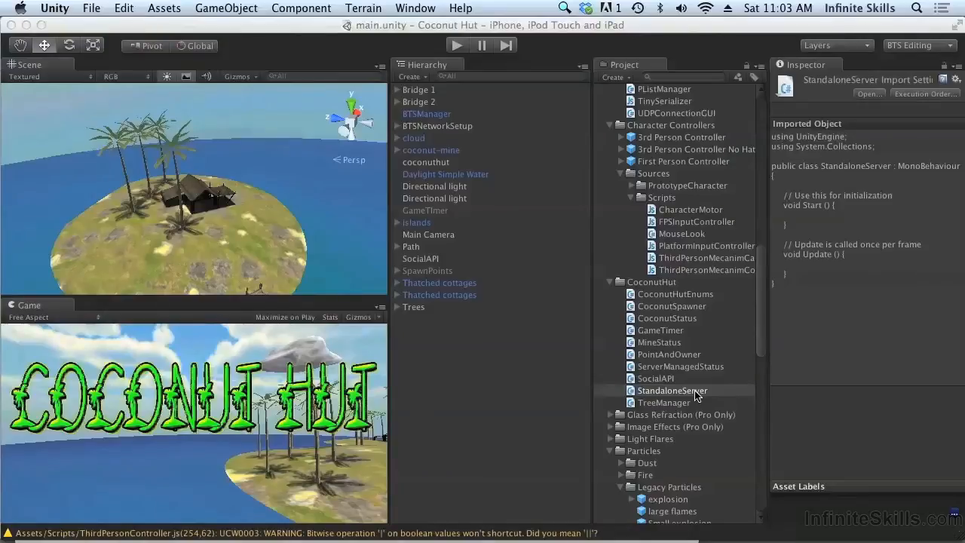
# Open StandaloneServer in MonoDevelop and walk through c_firstTime, c_isStandalone, '-batchmode' and isStandalone.
pyautogui.doubleClick(671, 391)
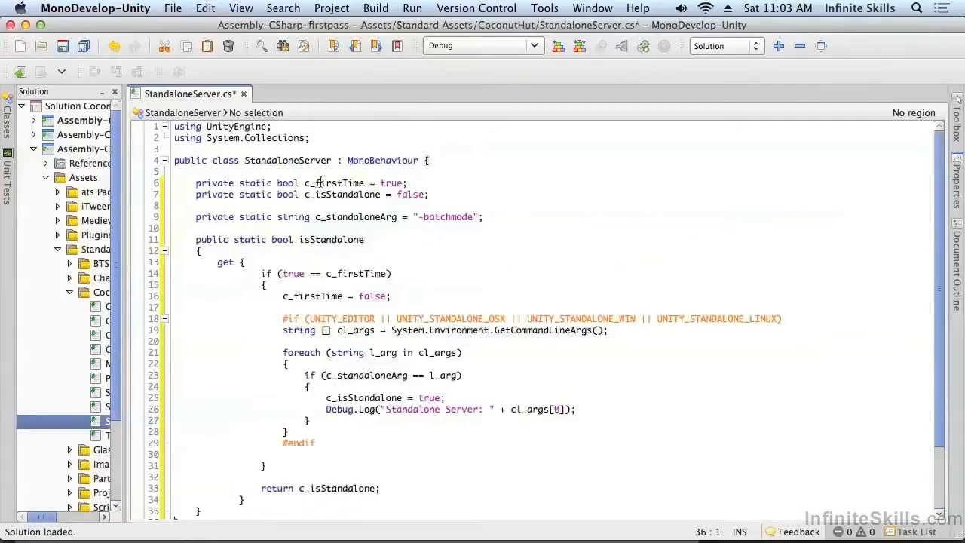
pyautogui.doubleClick(334, 183)
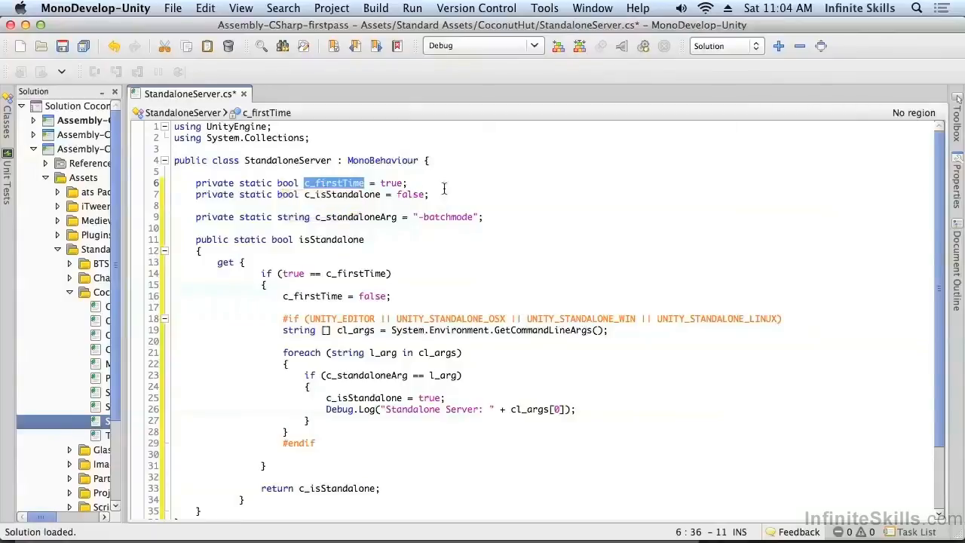
pyautogui.click(360, 195)
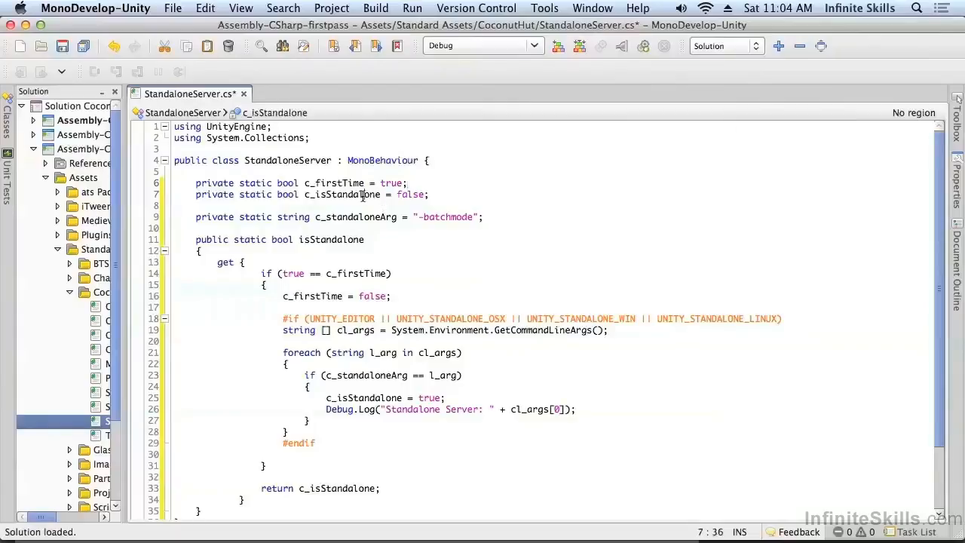
pyautogui.doubleClick(343, 194)
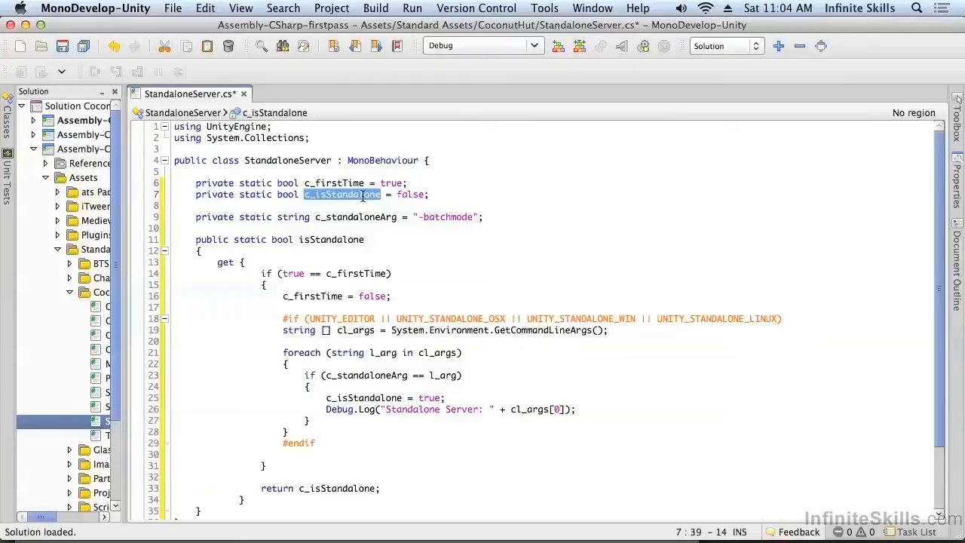
pyautogui.doubleClick(355, 217)
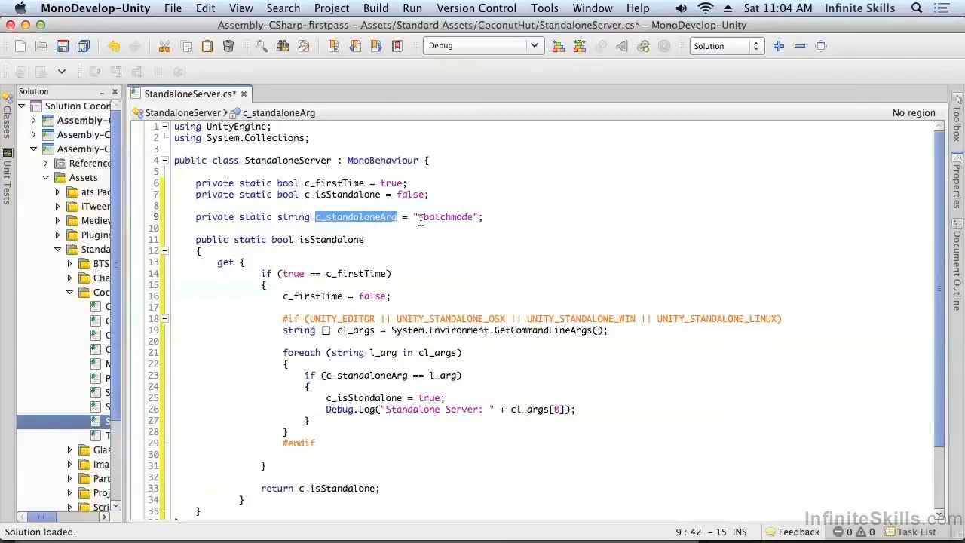
pyautogui.doubleClick(447, 217)
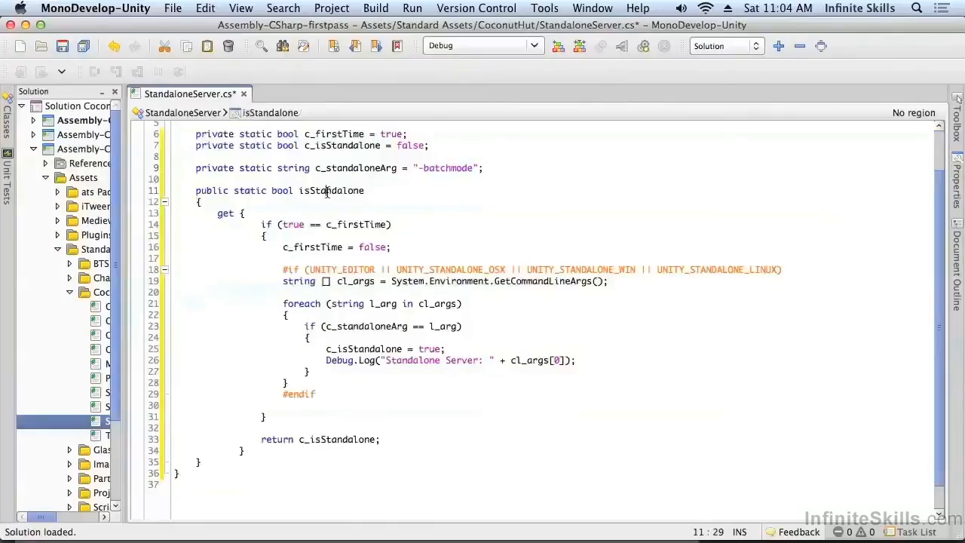
pyautogui.doubleClick(329, 190)
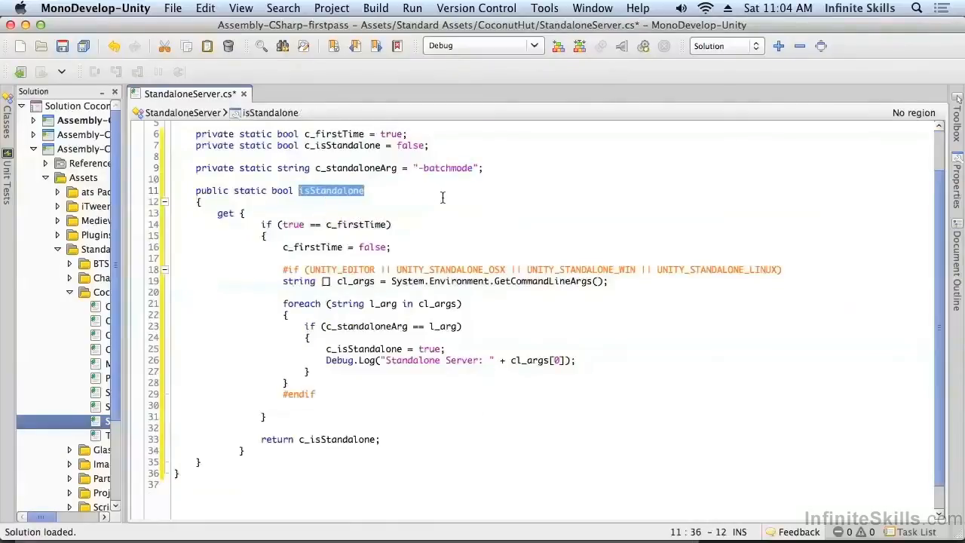
pyautogui.scroll(3)
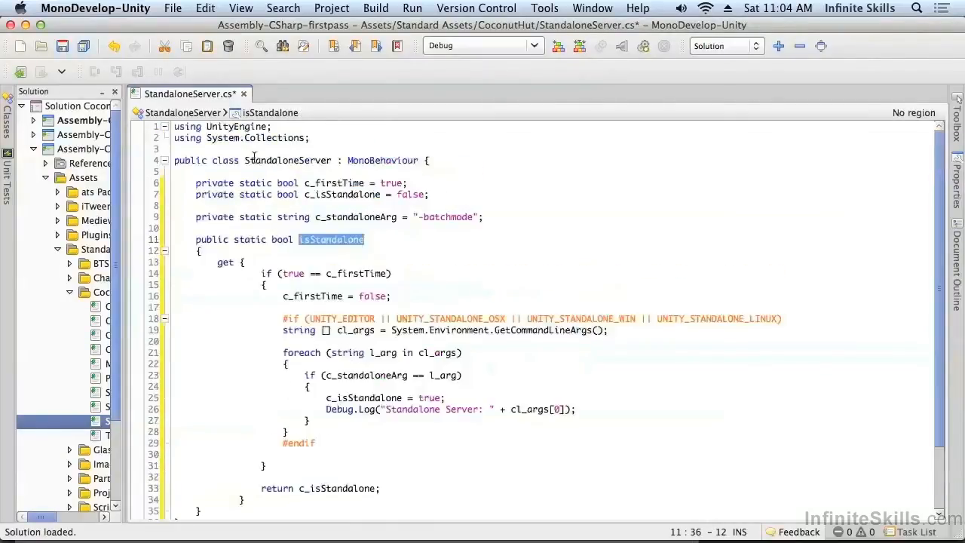
pyautogui.moveTo(286, 160)
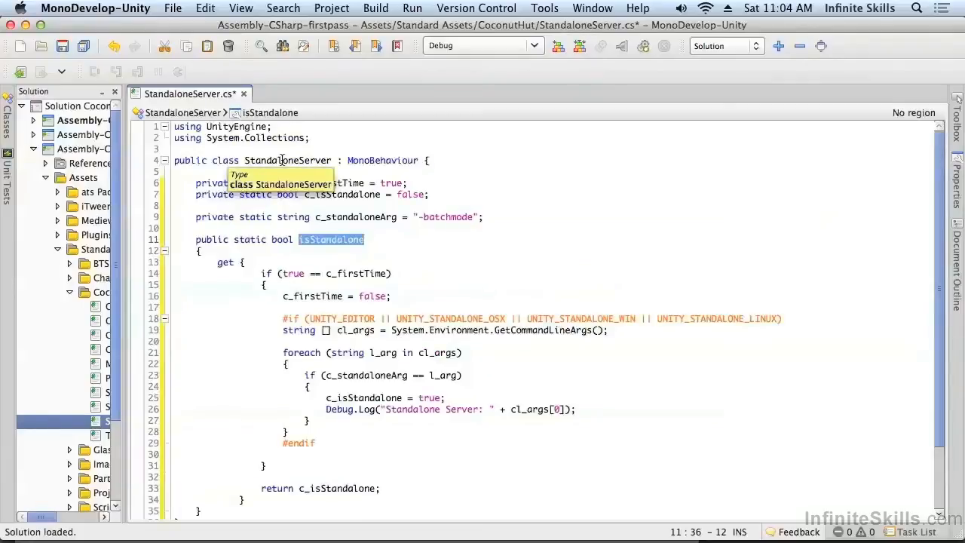
pyautogui.moveTo(419, 227)
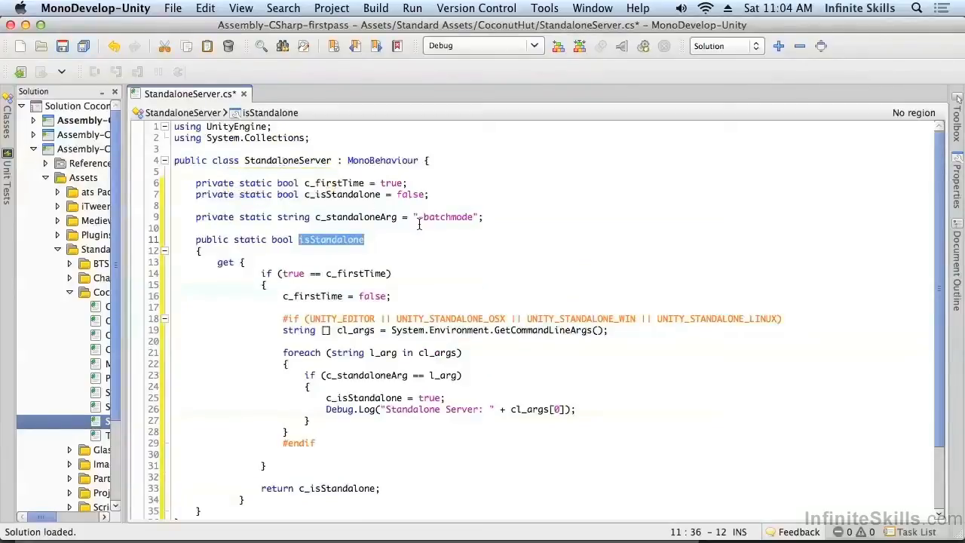
pyautogui.scroll(-3)
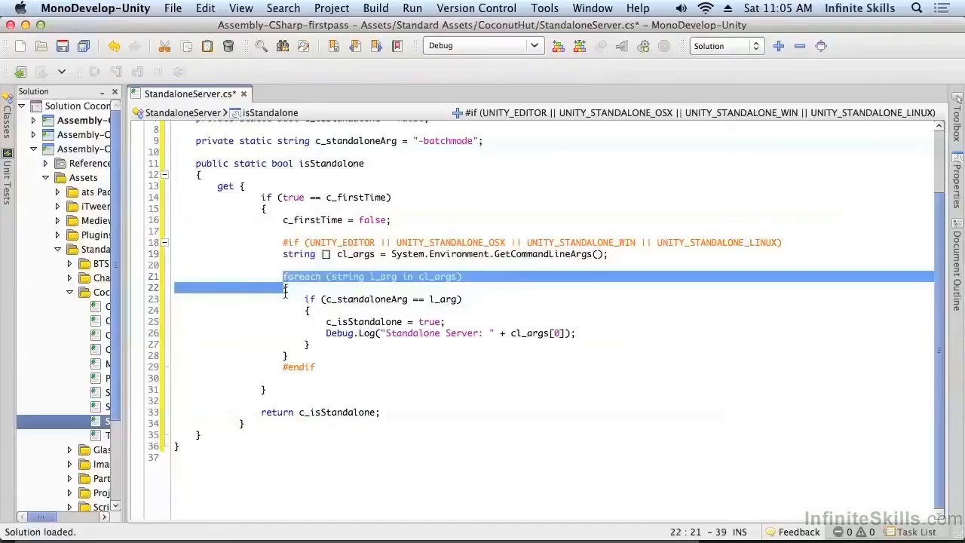
pyautogui.doubleClick(367, 300)
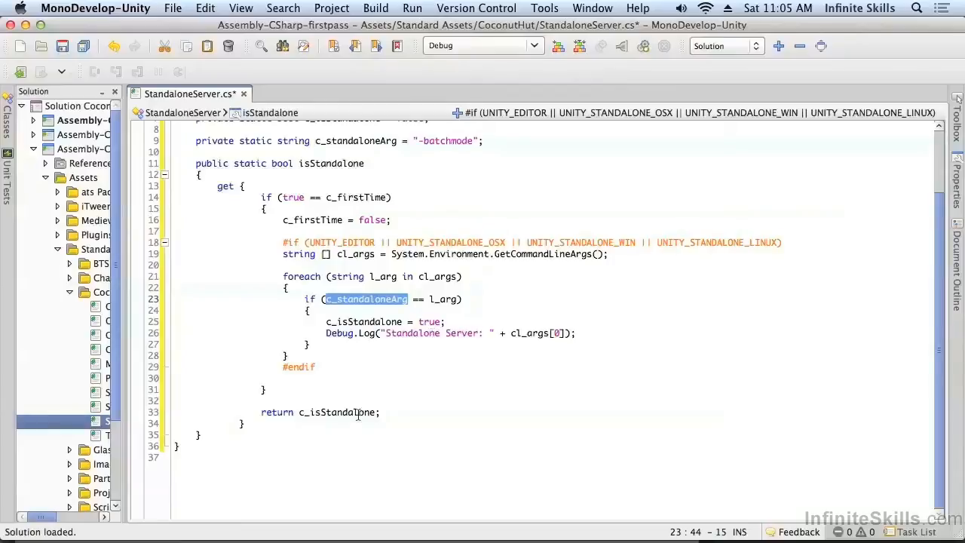
pyautogui.doubleClick(336, 412)
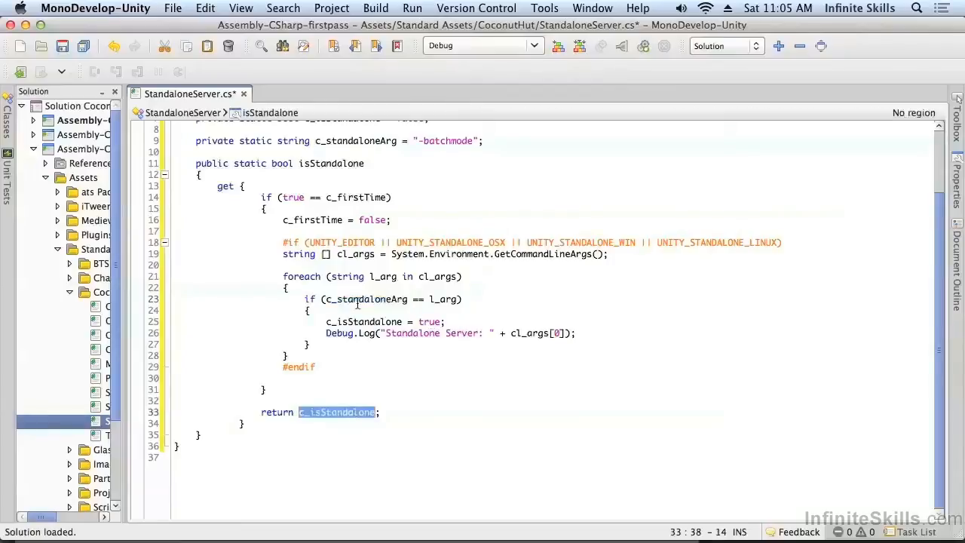
pyautogui.moveTo(362, 299)
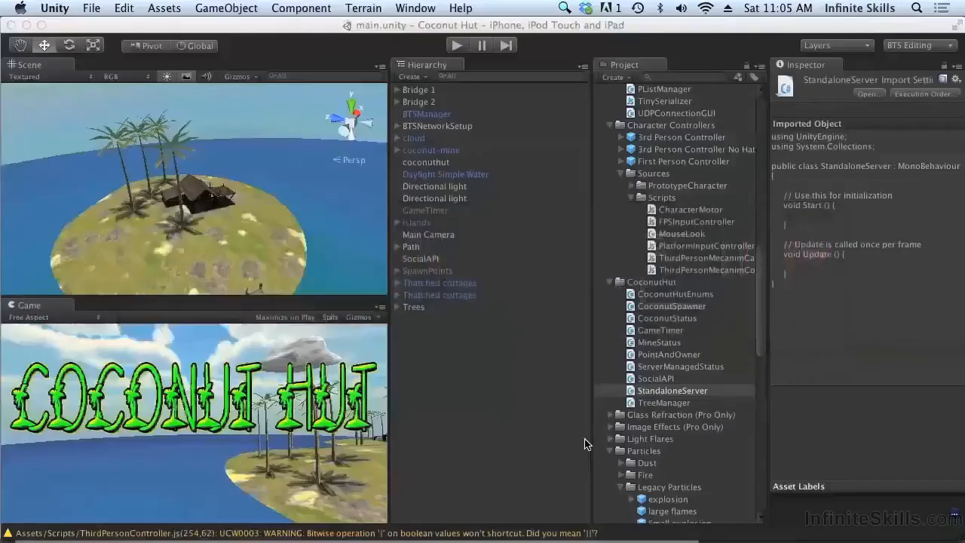
# Return to Unity and select the BTSNetworkSetup object in the scene.
pyautogui.click(672, 389)
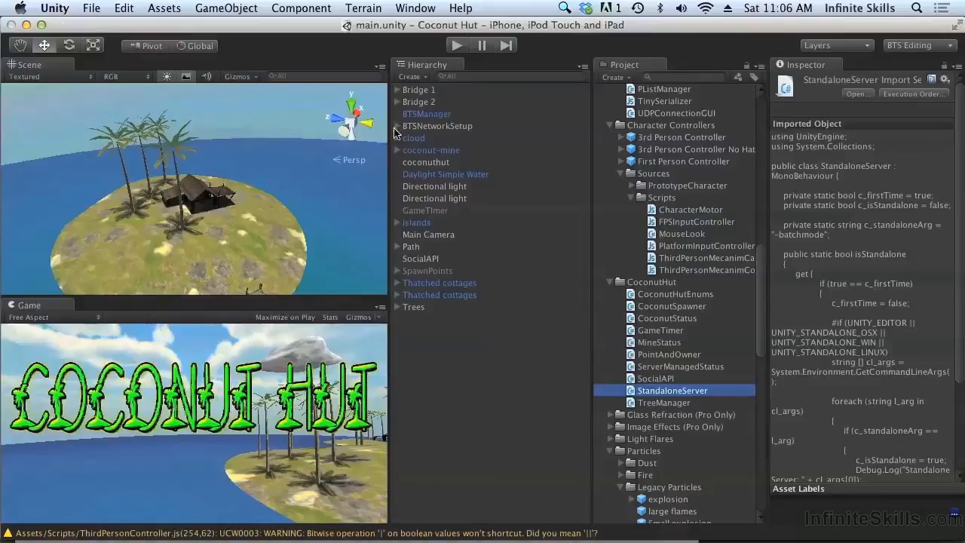
pyautogui.click(465, 138)
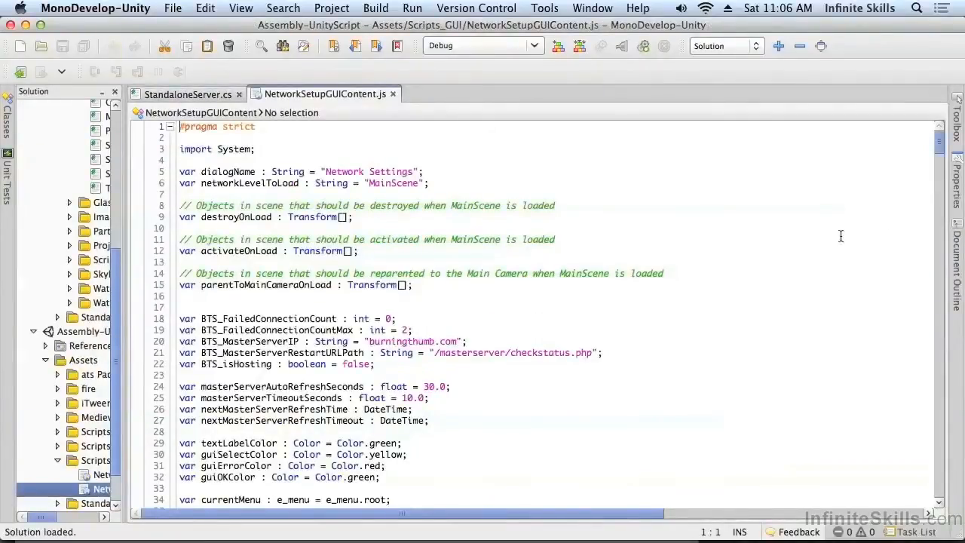
# In NetworkSetupGUIContent.js, place the StandaloneServer.isStandalone hosting block inside Awake().
pyautogui.scroll(-3)
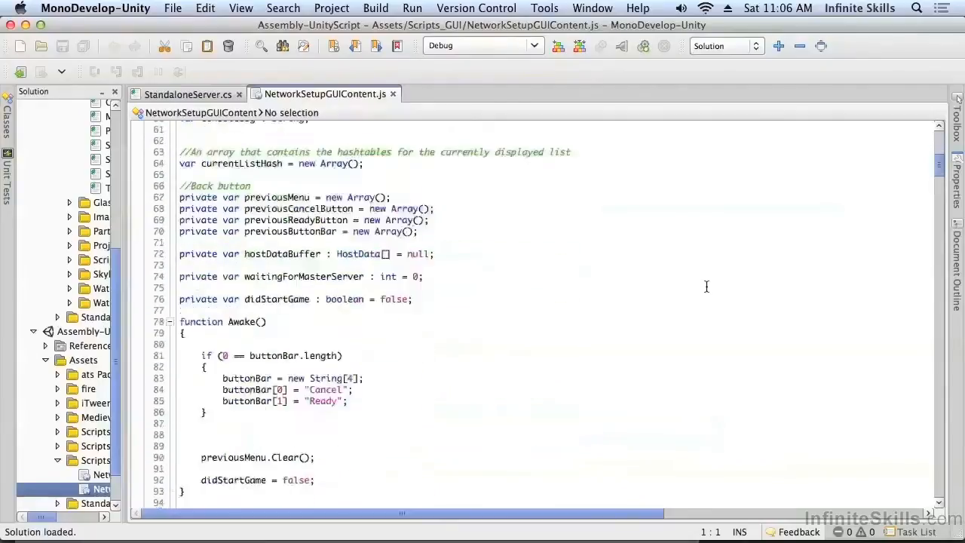
pyautogui.scroll(-3)
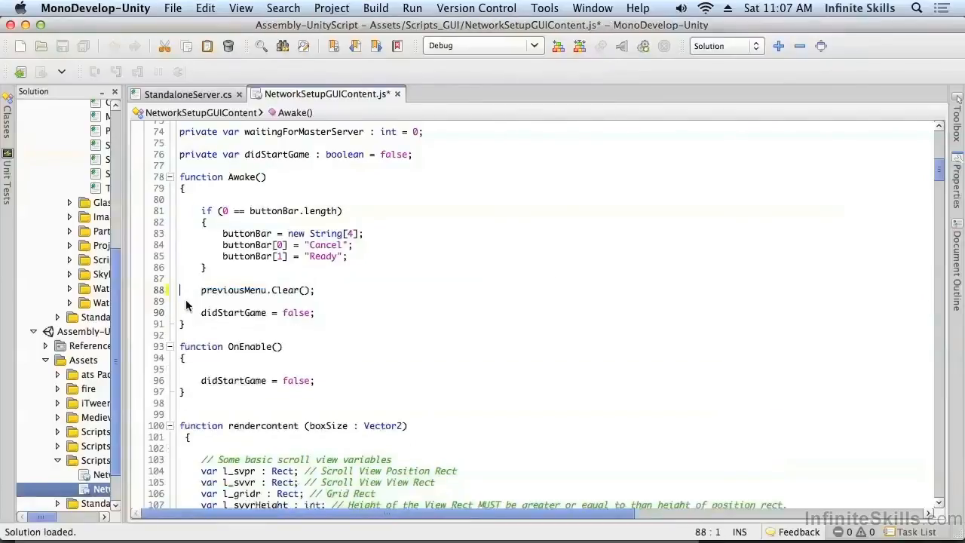
pyautogui.click(329, 313)
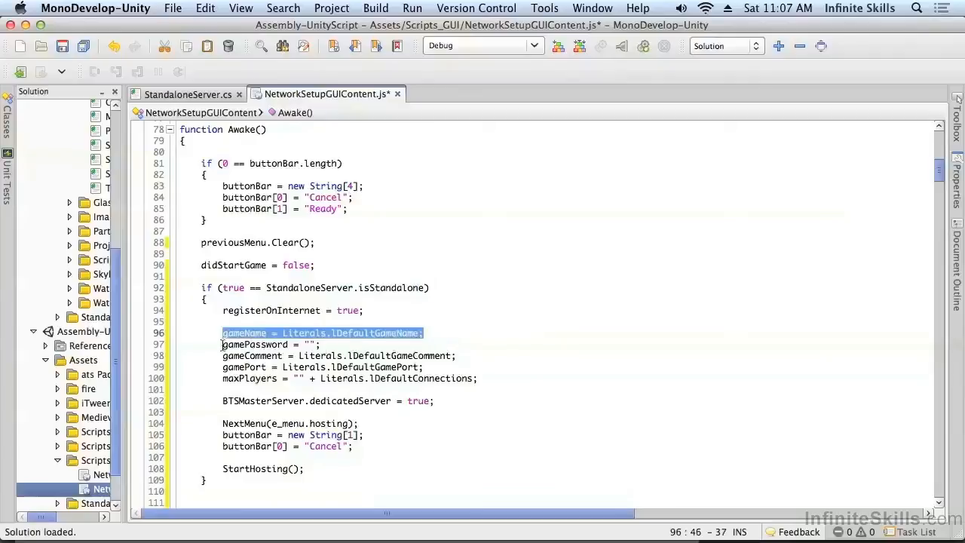
# Review the StartHosting and default game lines, then return to StandaloneServer.cs.
pyautogui.click(268, 345)
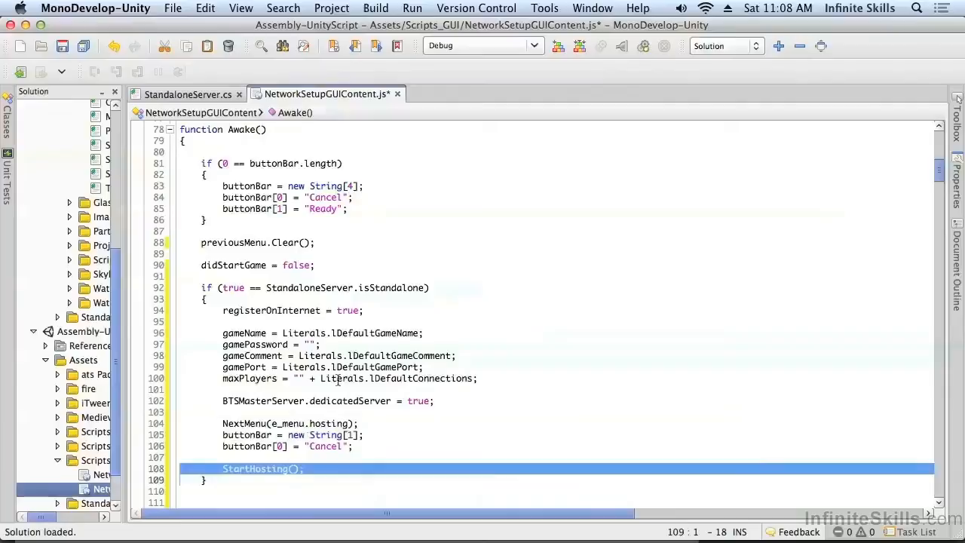
pyautogui.click(282, 333)
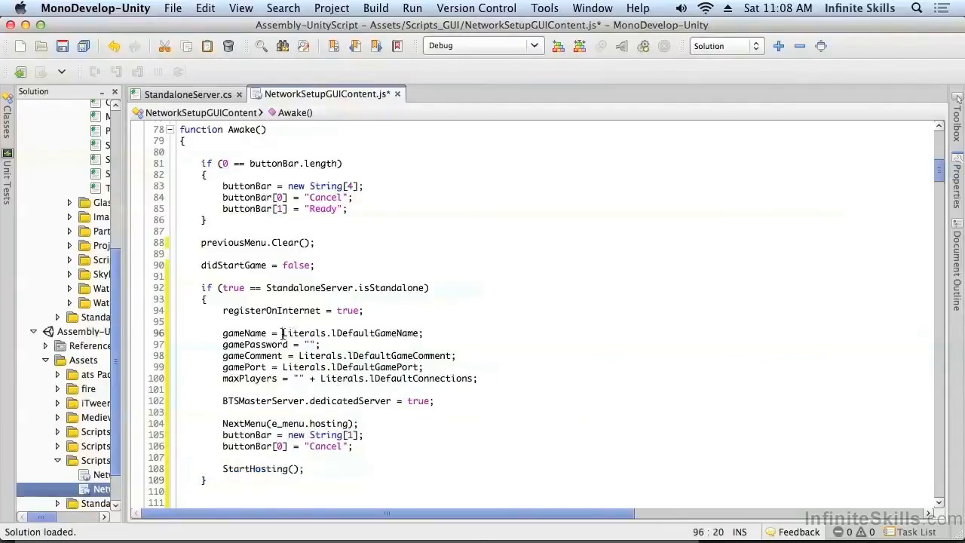
pyautogui.doubleClick(352, 333)
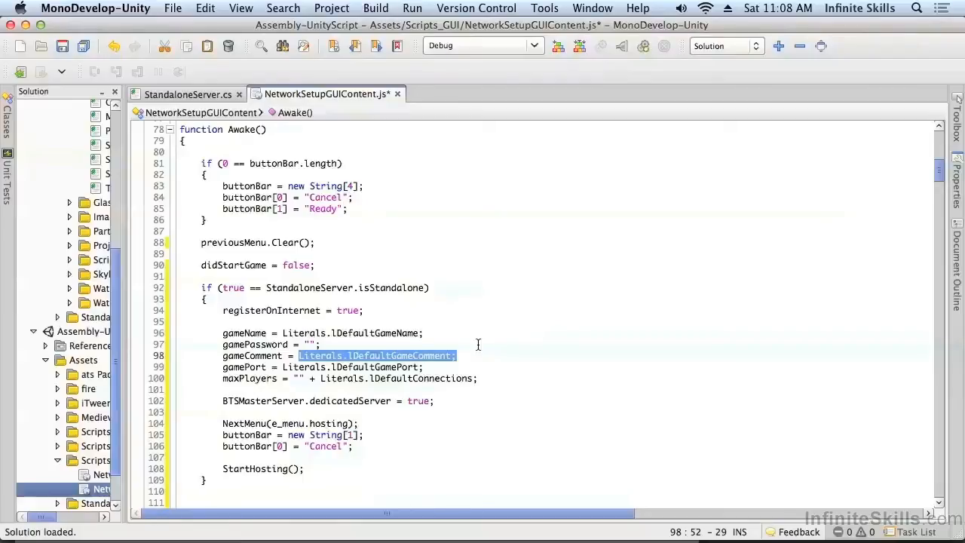
pyautogui.click(189, 94)
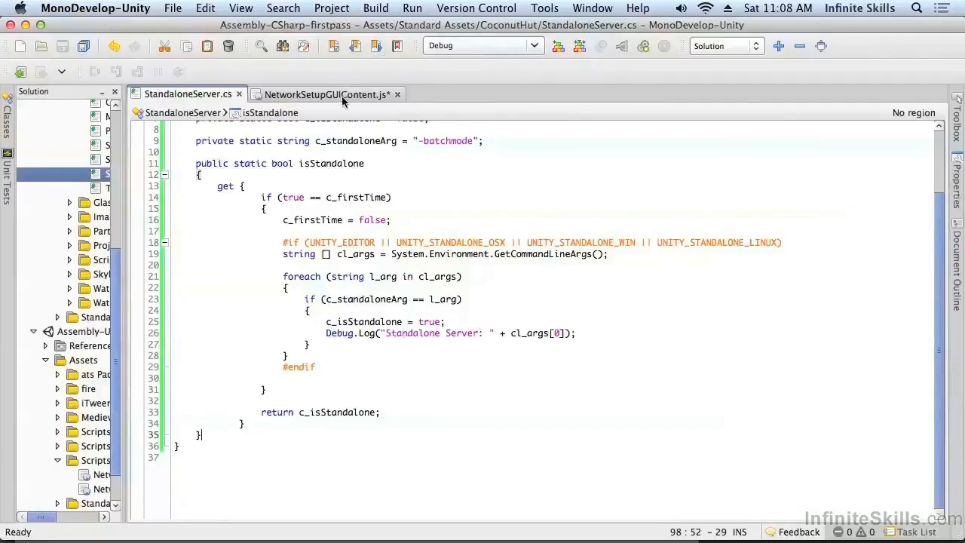
# Switch back to the NetworkSetupGUIContent.js tab.
pyautogui.click(326, 93)
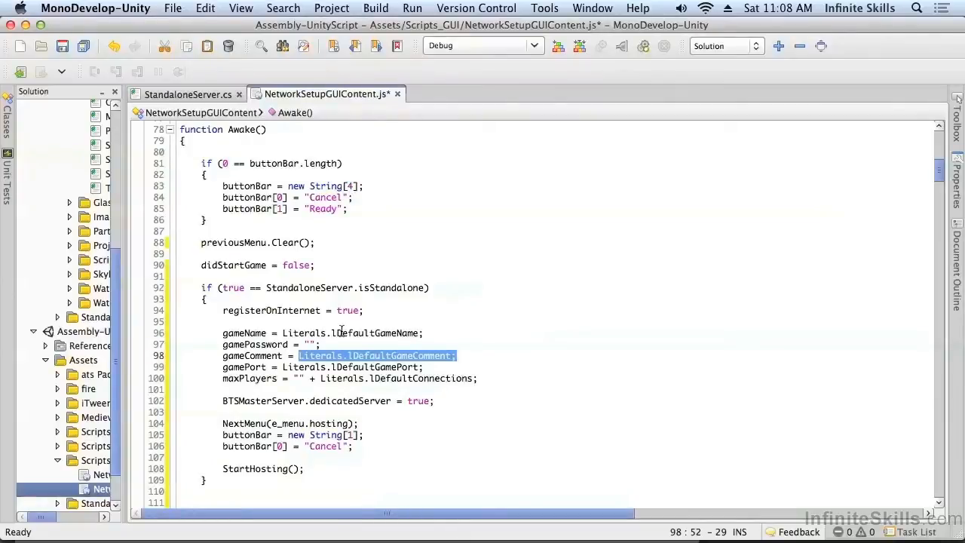
pyautogui.moveTo(515, 326)
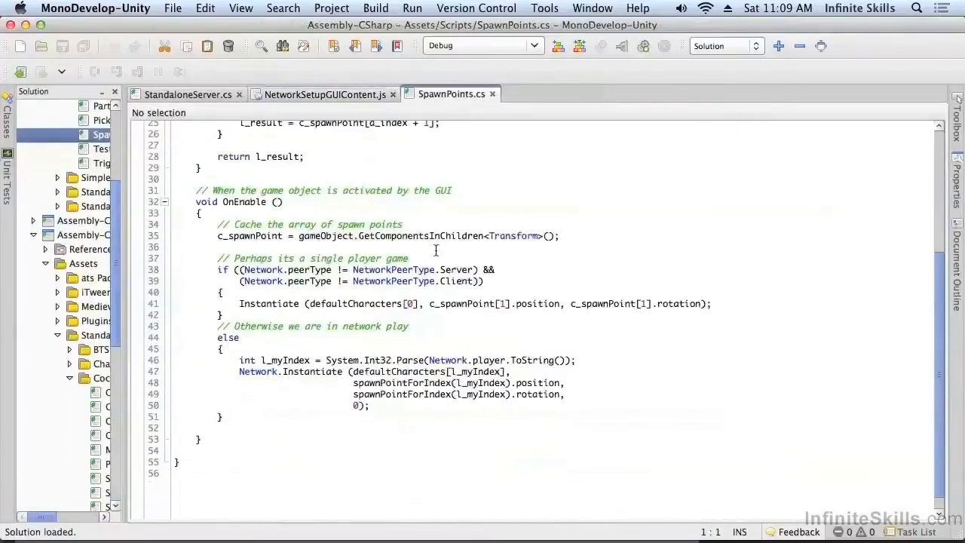
# Add 'if (true == StandaloneServer.isStandalone) return;' at the top of OnEnable in SpawnPoints.cs.
pyautogui.click(202, 213)
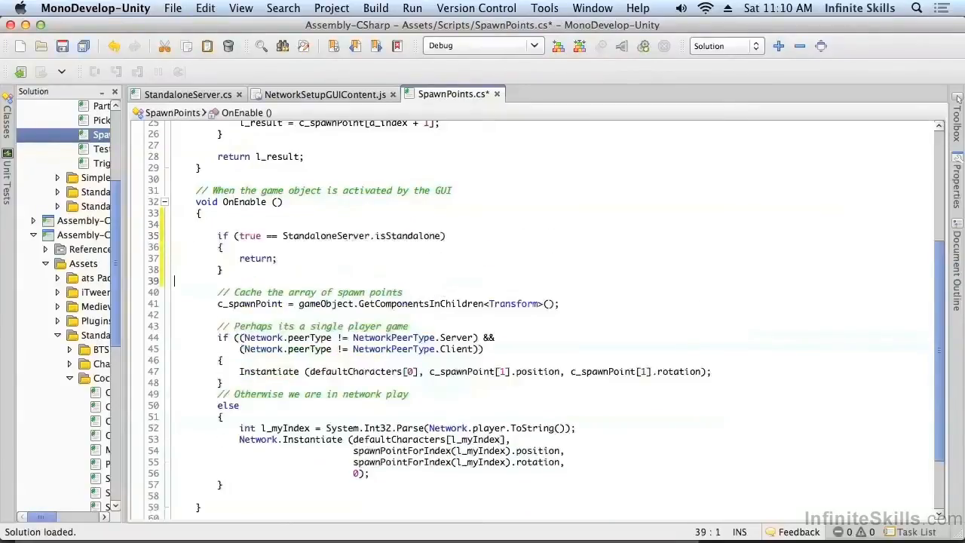
pyautogui.doubleClick(297, 235)
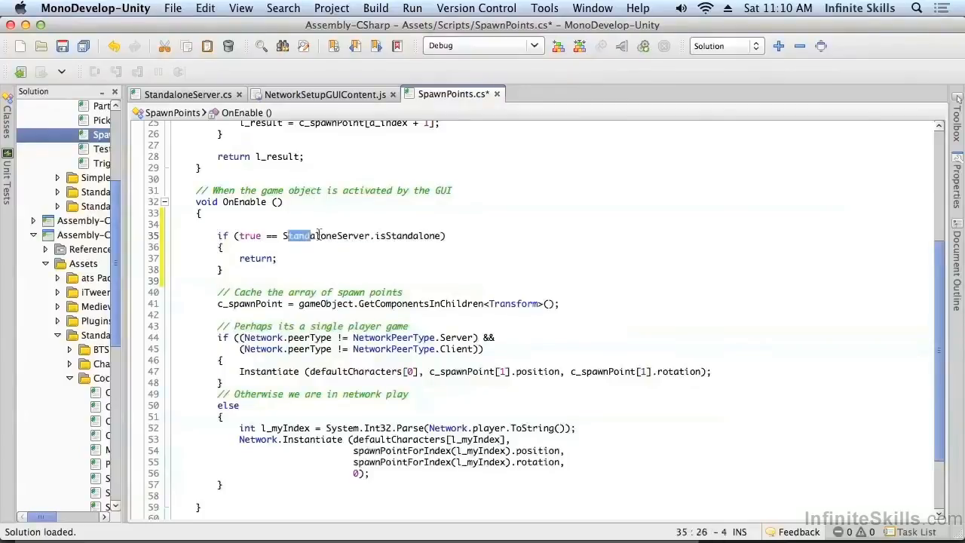
pyautogui.doubleClick(255, 258)
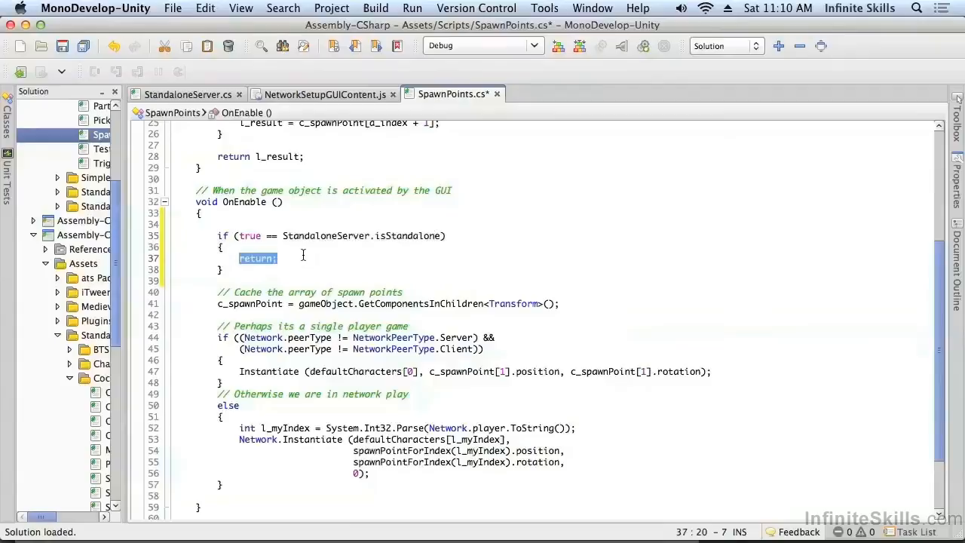
pyautogui.scroll(-3)
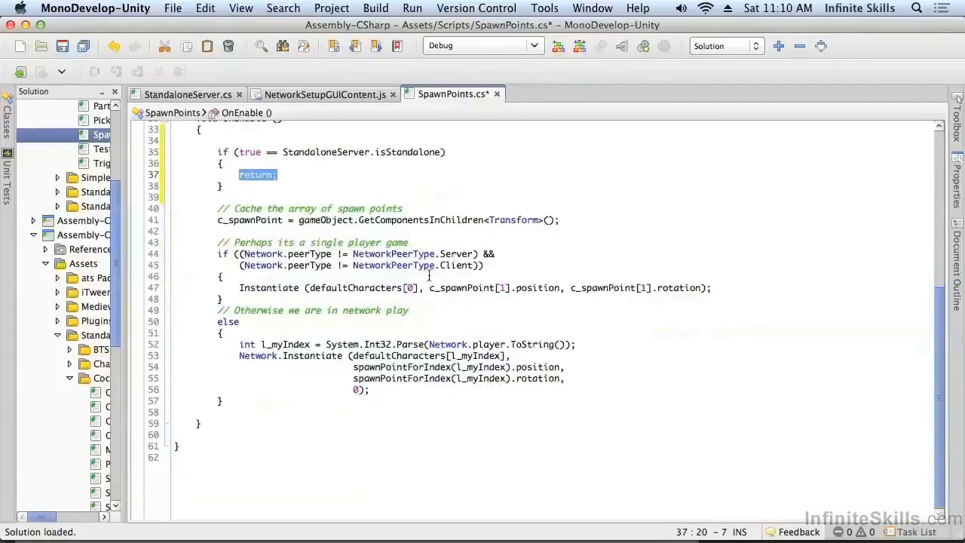
pyautogui.click(560, 219)
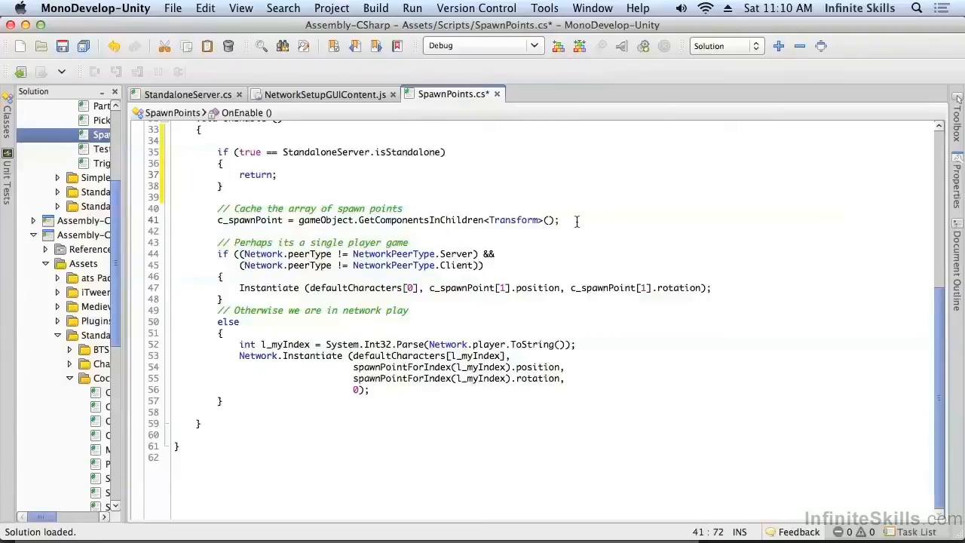
pyautogui.moveTo(617, 310)
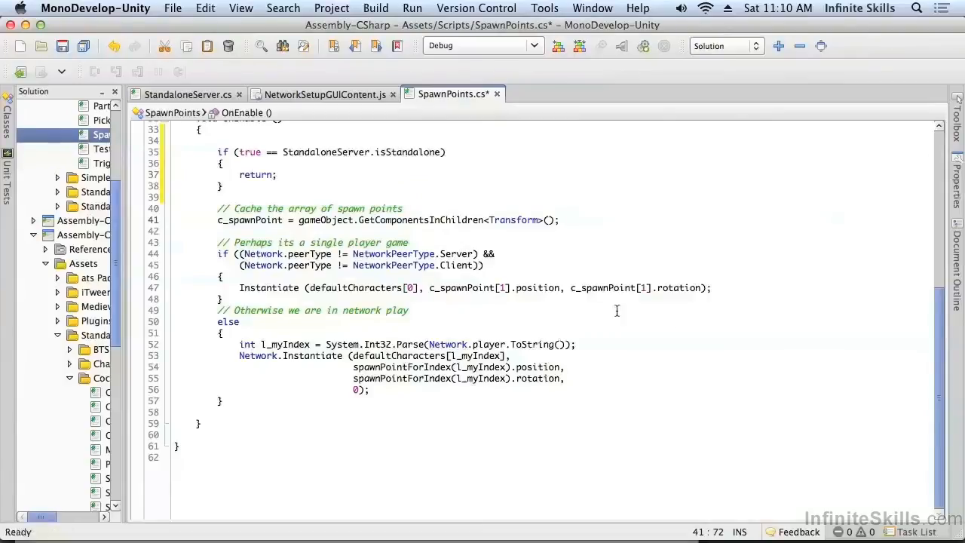
pyautogui.moveTo(251, 363)
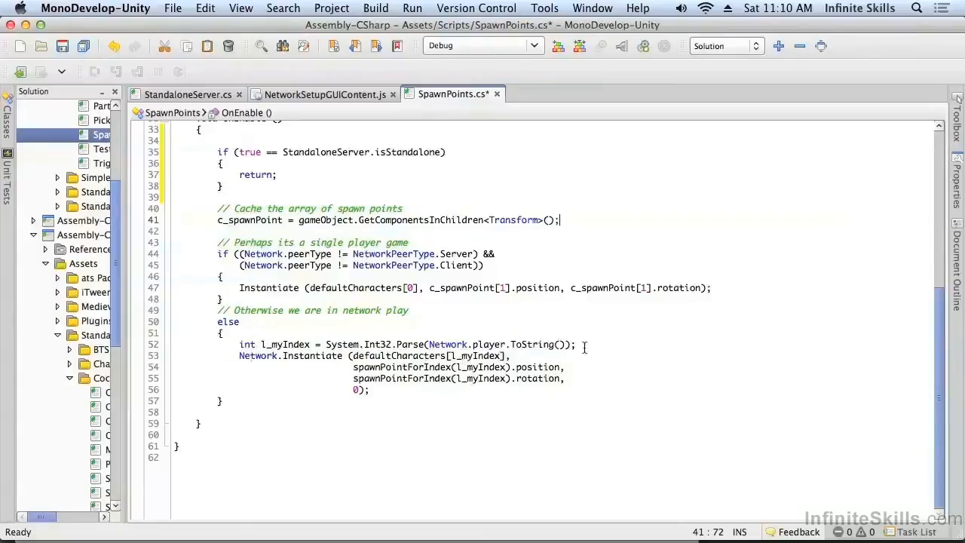
pyautogui.click(578, 344)
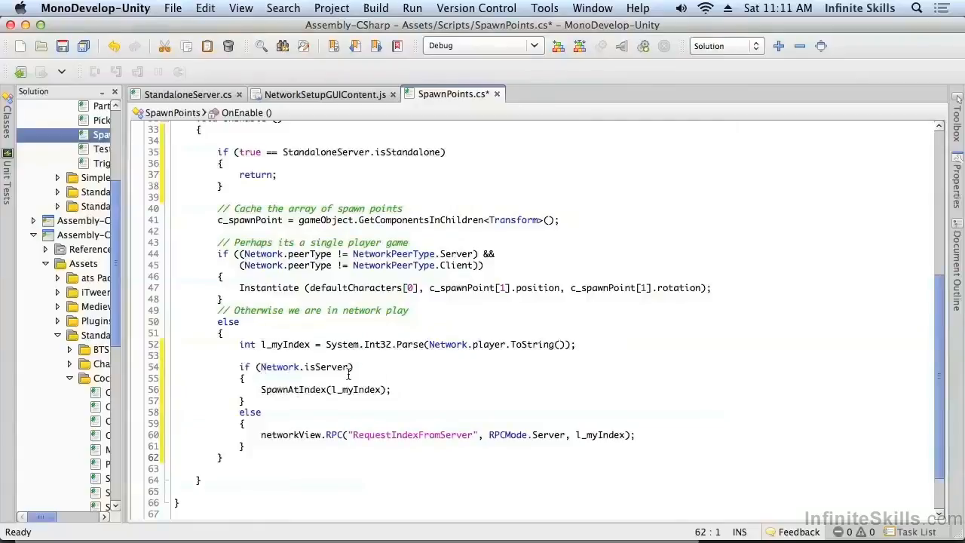
# Call SpawnAtIndex when hosting, otherwise RPC RequestIndexFromServer to RPCMode.Server.
pyautogui.doubleClick(325, 389)
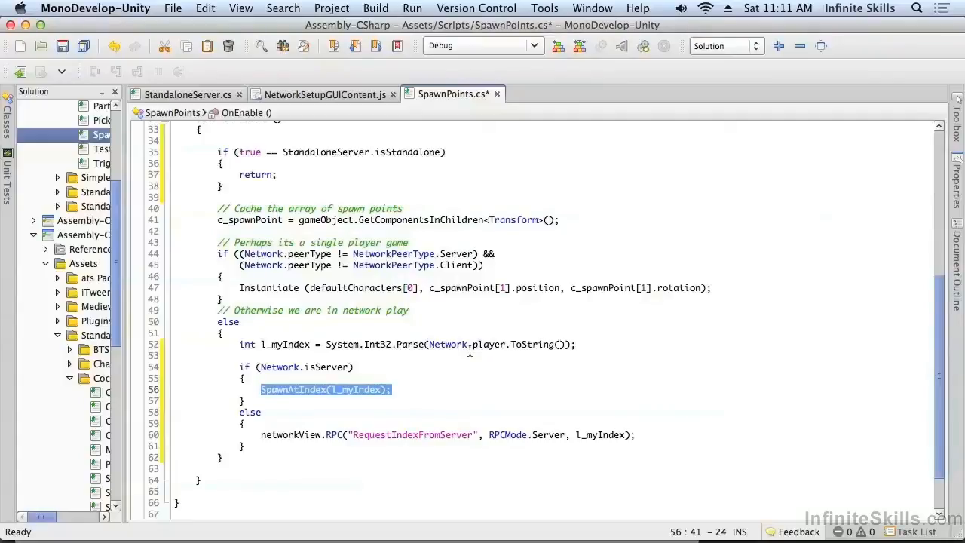
pyautogui.moveTo(295, 436)
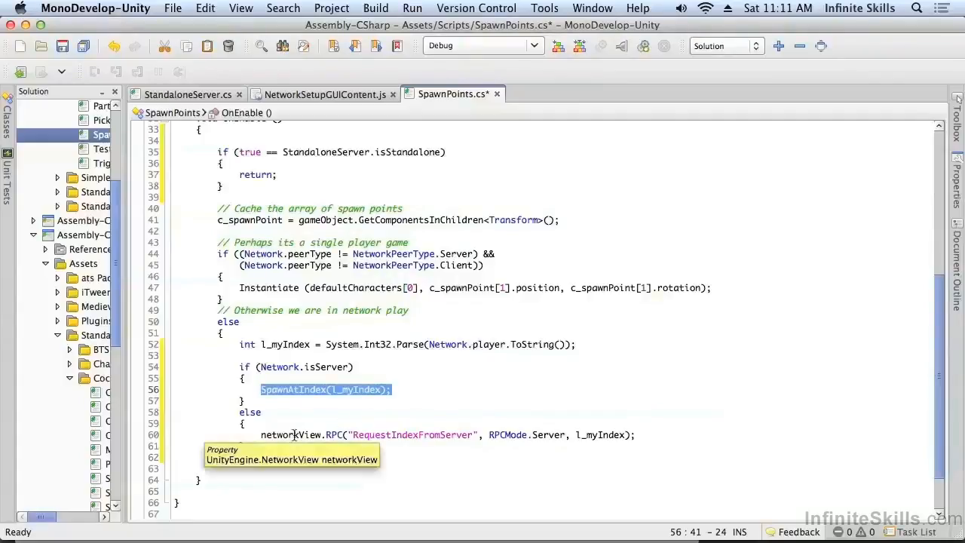
pyautogui.doubleClick(519, 435)
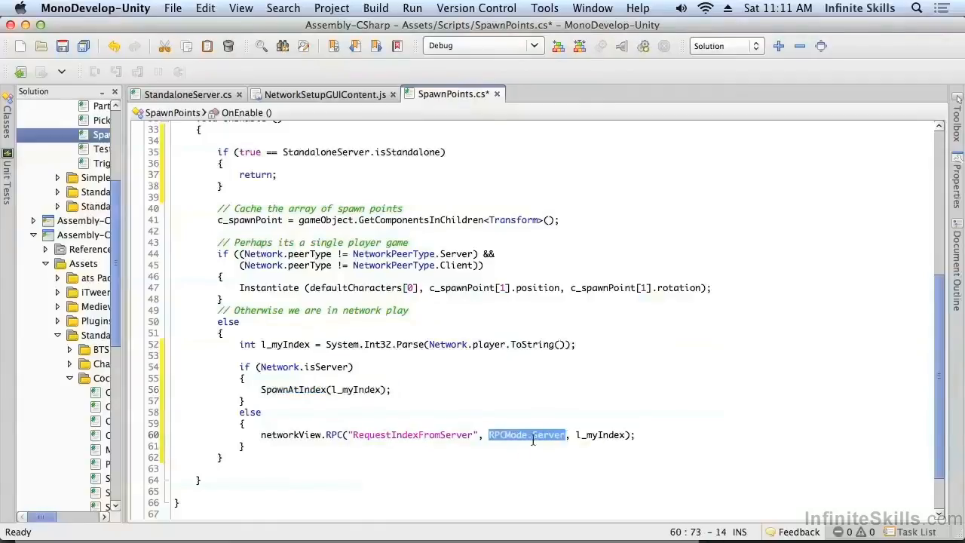
pyautogui.doubleClick(412, 435)
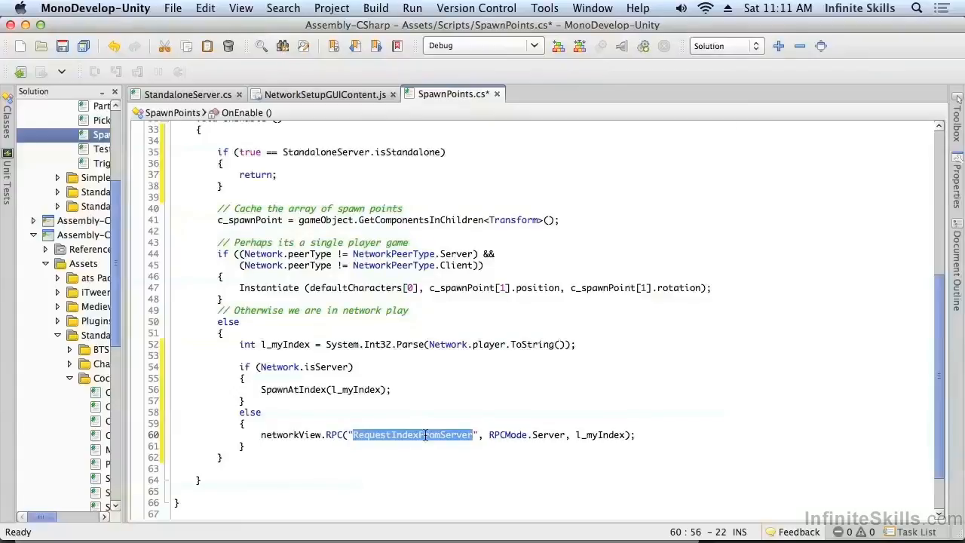
pyautogui.scroll(-3)
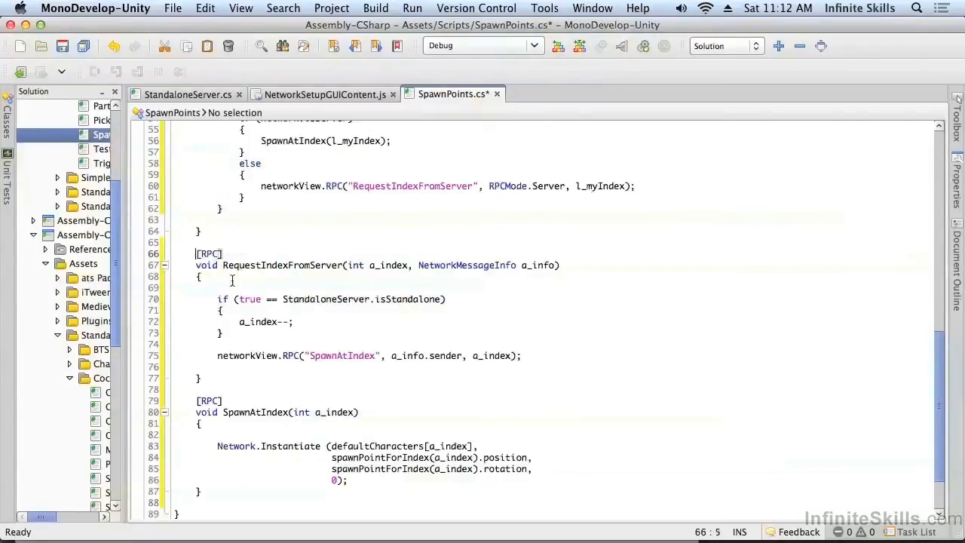
pyautogui.moveTo(326, 299)
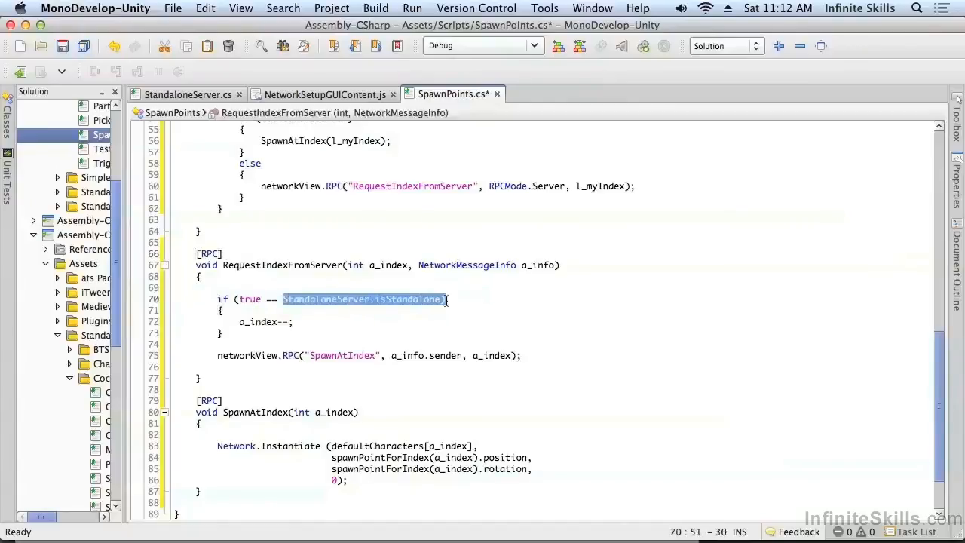
# Decrement a_index for standalone servers and RPC SpawnAtIndex back to the sender.
pyautogui.doubleClick(258, 322)
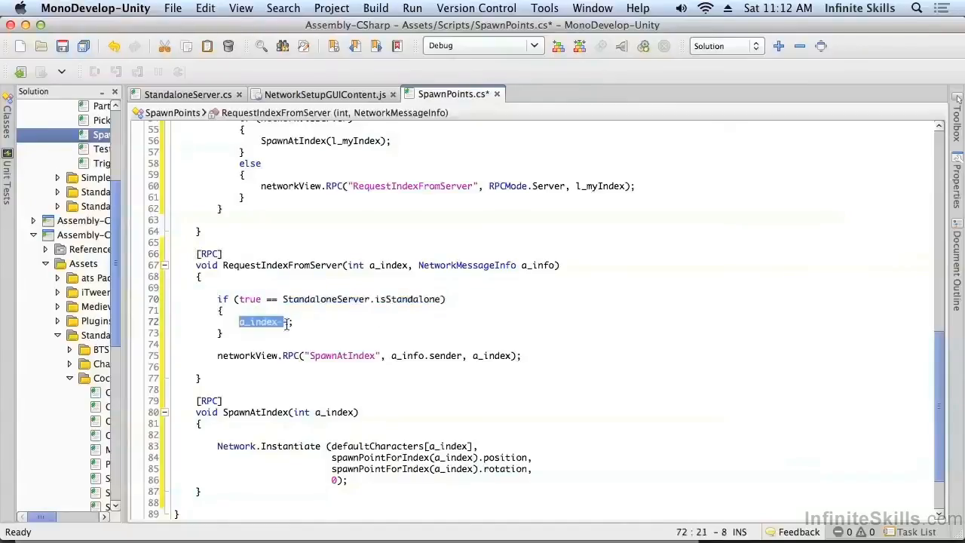
pyautogui.write('--')
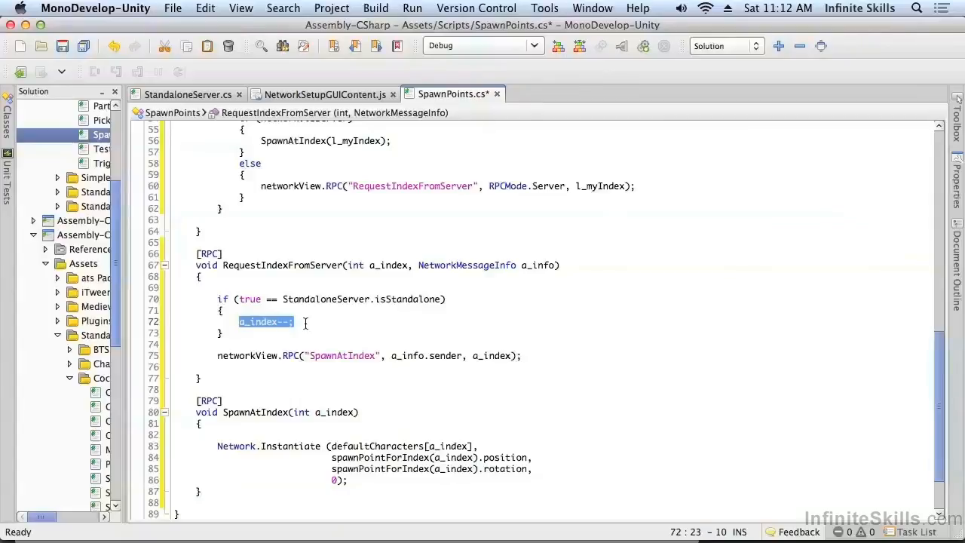
pyautogui.click(218, 355)
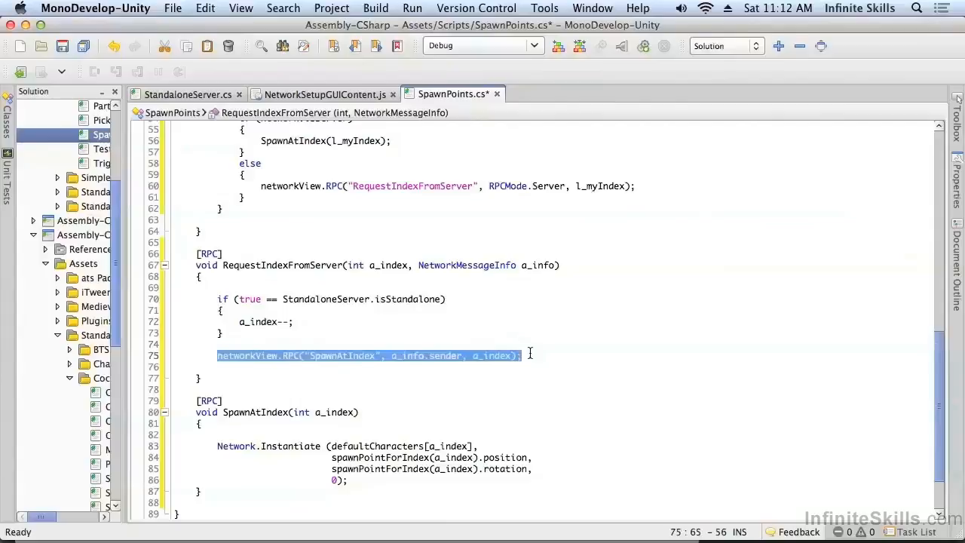
pyautogui.doubleClick(445, 356)
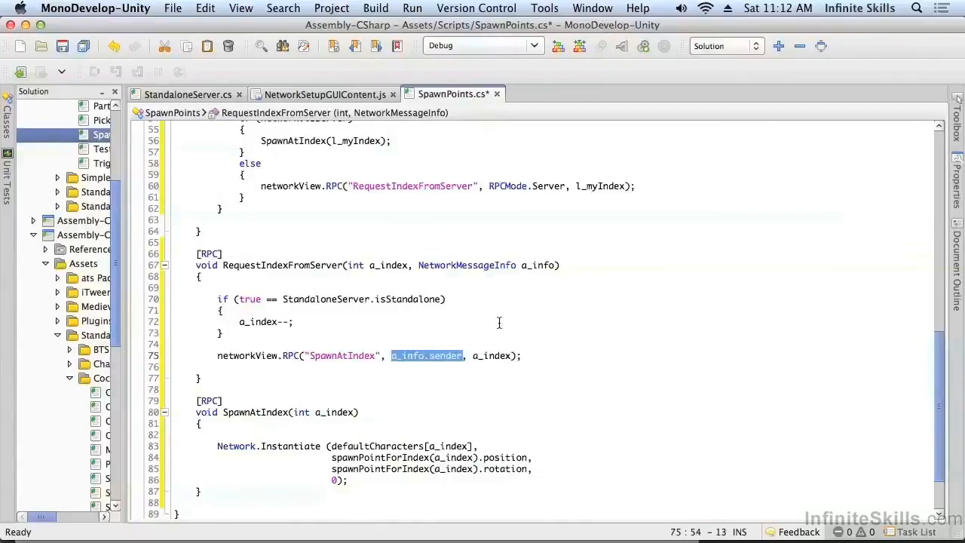
pyautogui.moveTo(387, 393)
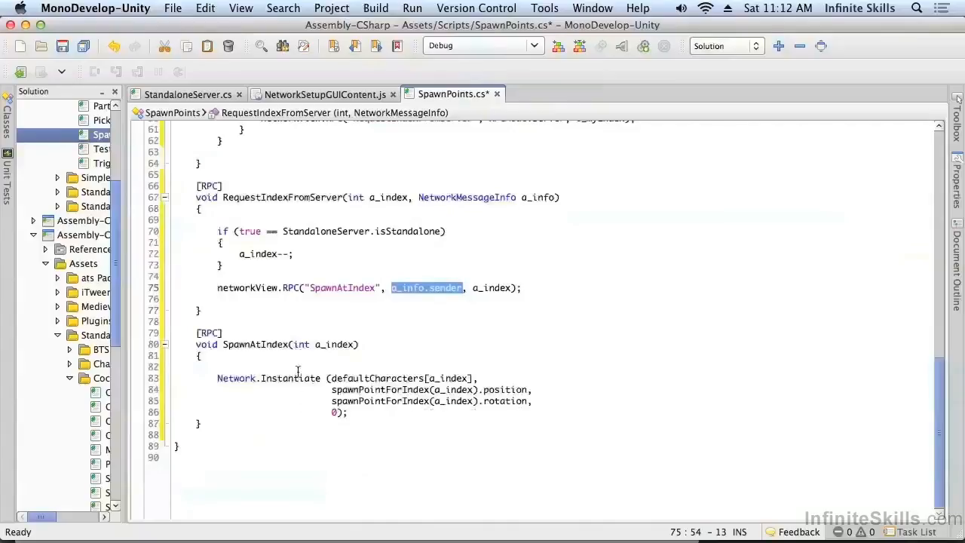
pyautogui.moveTo(289, 378)
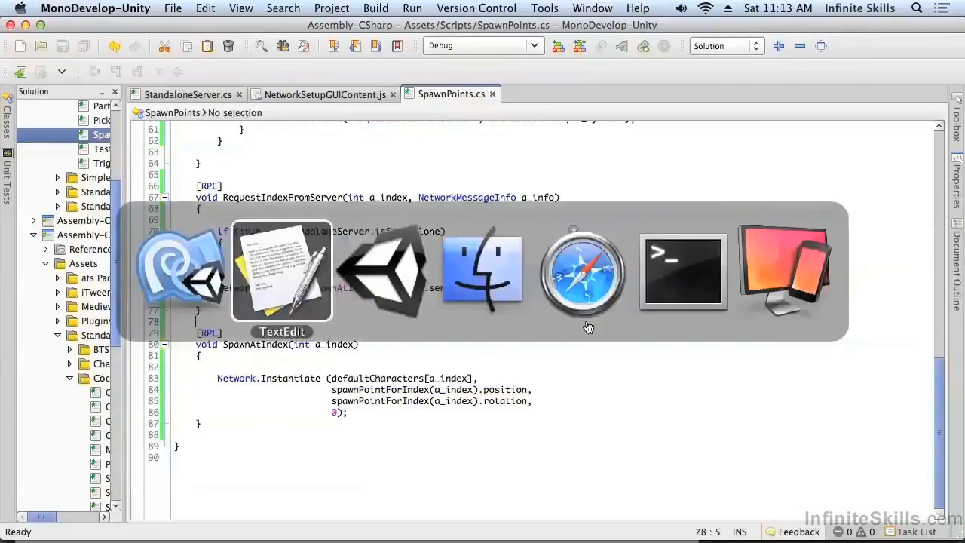
# Switch to Unity and select the NetworkSetupGUIContent object under BTSNetworkSetup.
pyautogui.click(383, 272)
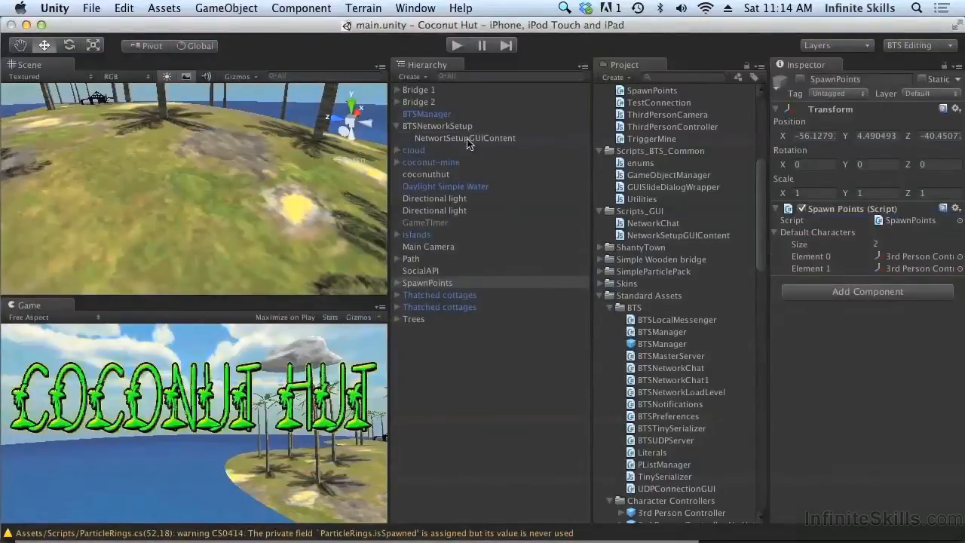
pyautogui.click(465, 137)
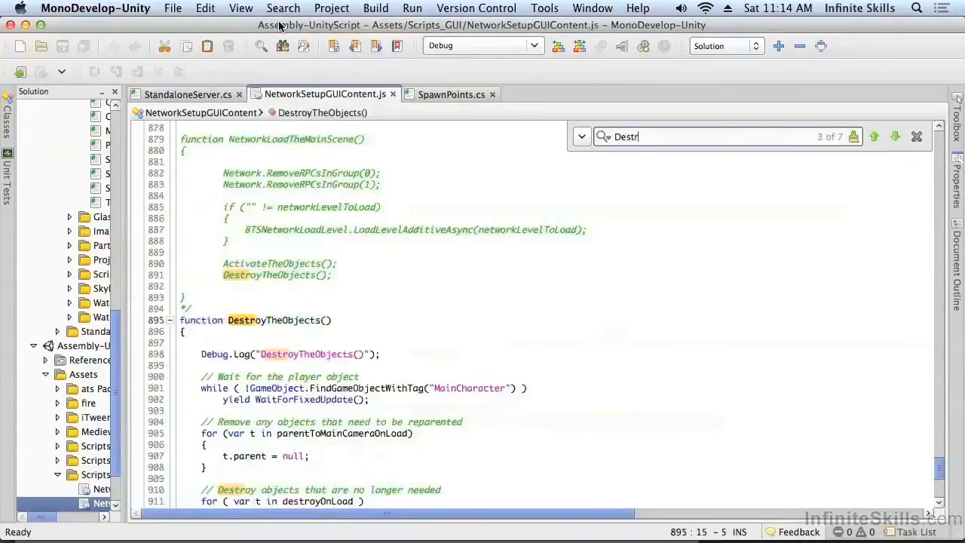
# Wrap the MainCharacter wait loop in DestroyTheObjects with if (false == StandaloneServer.isStandalone).
pyautogui.scroll(-3)
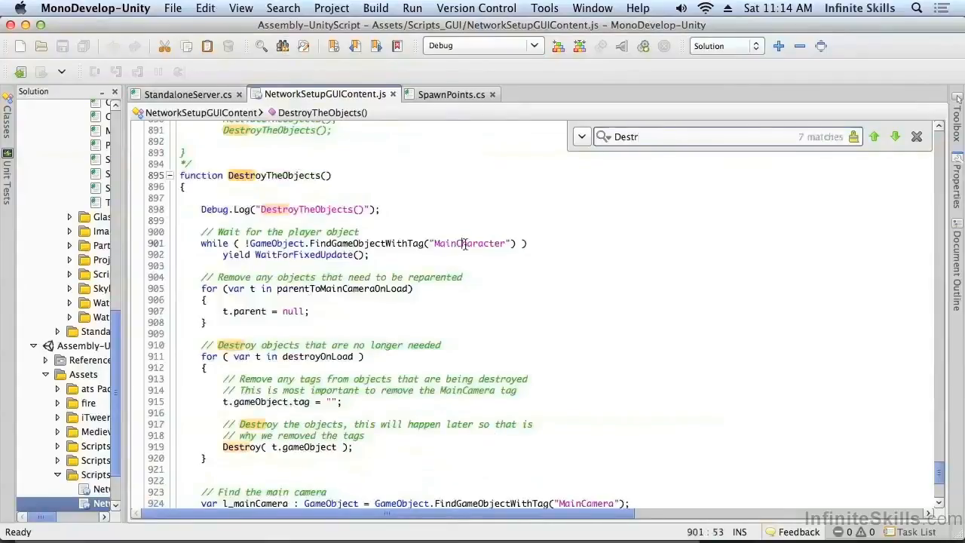
pyautogui.doubleClick(469, 243)
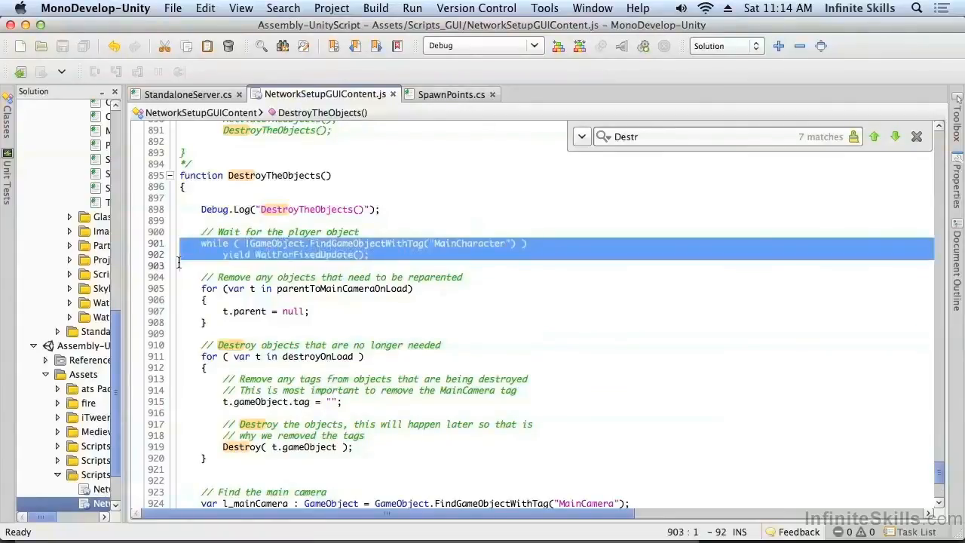
pyautogui.write('if (false == StandaloneServer.isStandalone)')
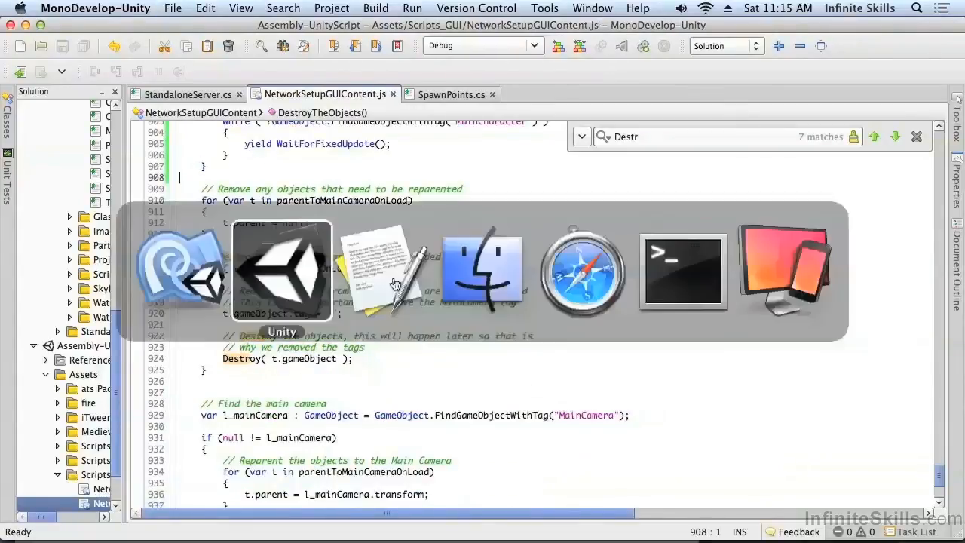
# Back in Unity, select PC, Mac & Linux Standalone in the Build Settings platform list.
pyautogui.click(282, 271)
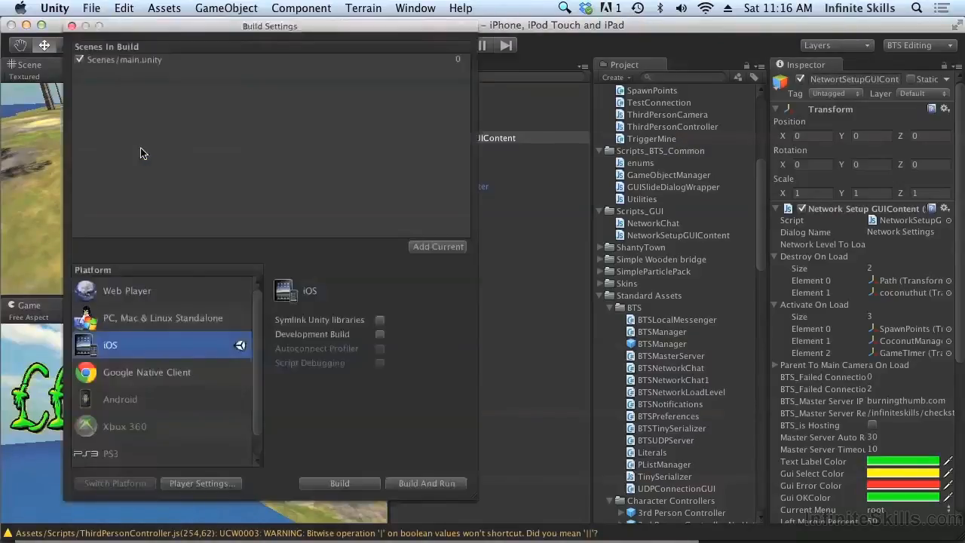
pyautogui.moveTo(155, 340)
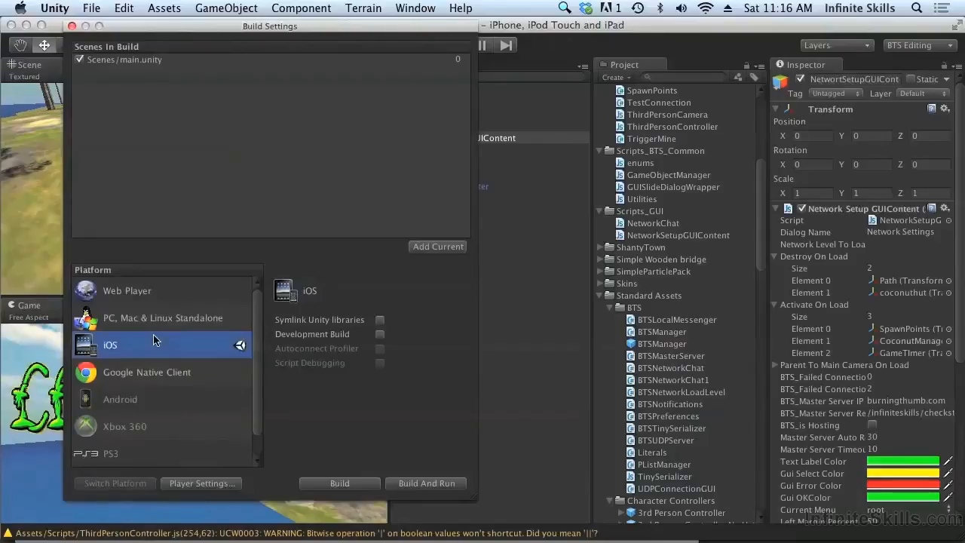
pyautogui.moveTo(154, 335)
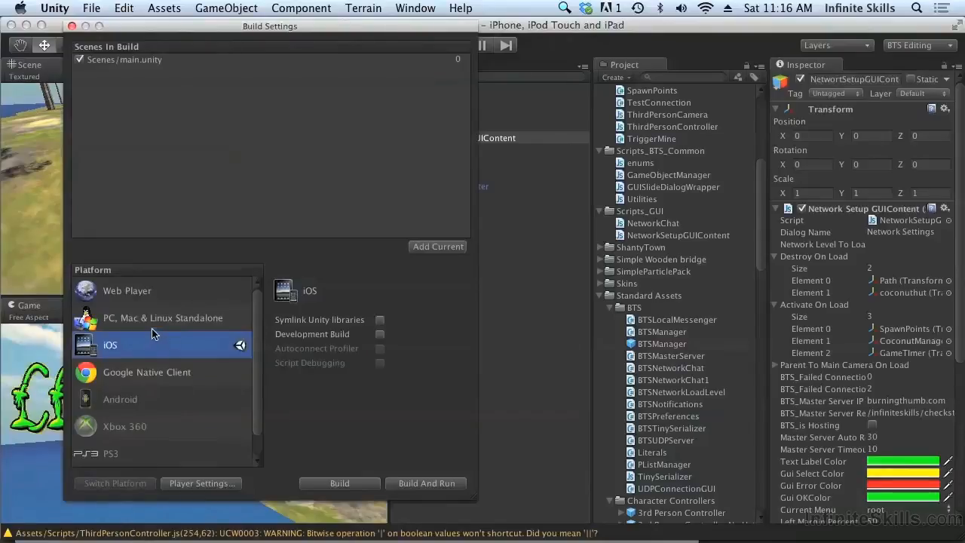
pyautogui.click(163, 317)
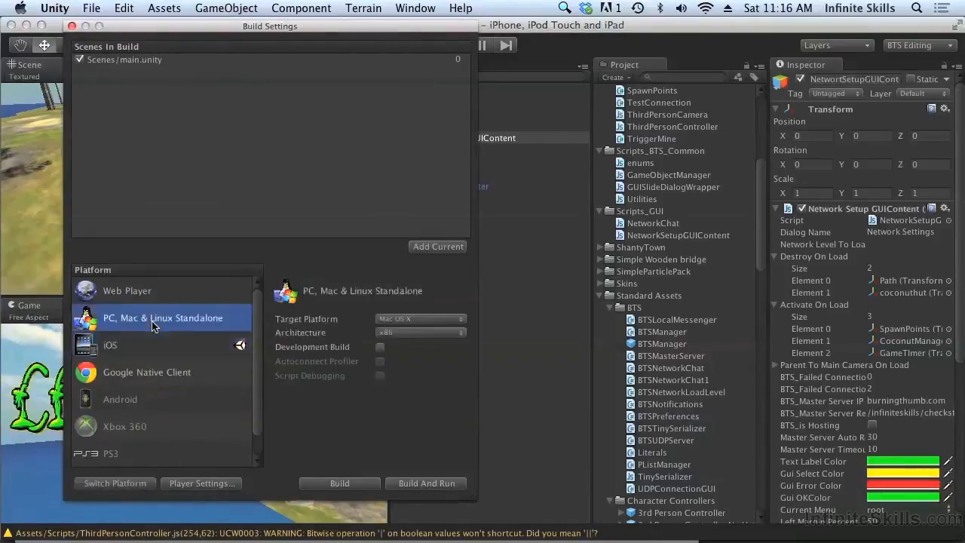